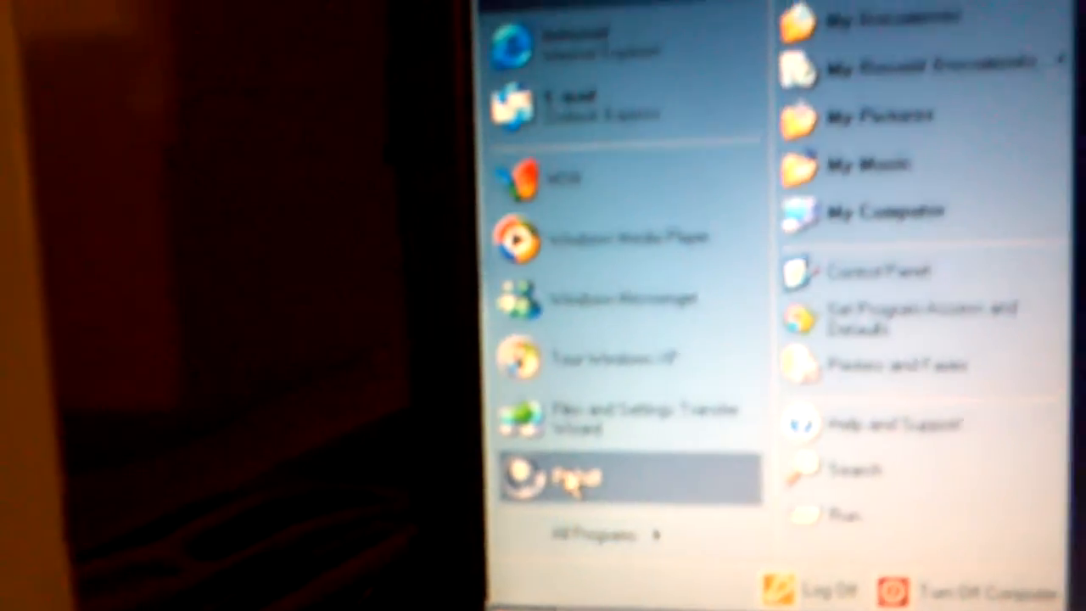
# Launch 3D Pinball Space Cadet from the Start menu's pinned programs.
pyautogui.click(594, 479)
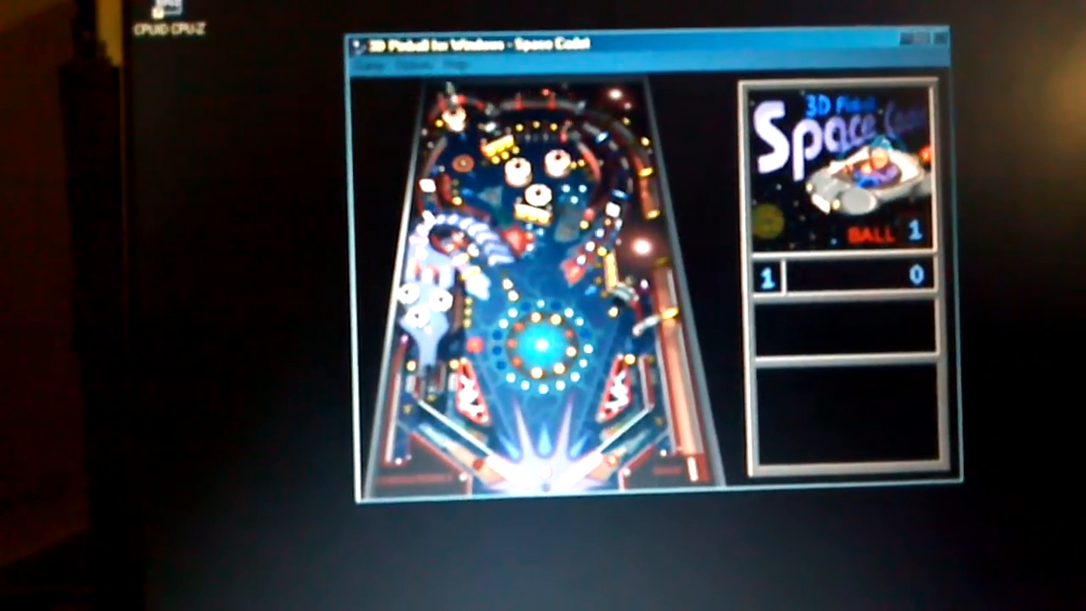
# Resume the paused game with F3, play to earn the 10,000 Crash Bonus, then close Pinball.
pyautogui.press('F3')
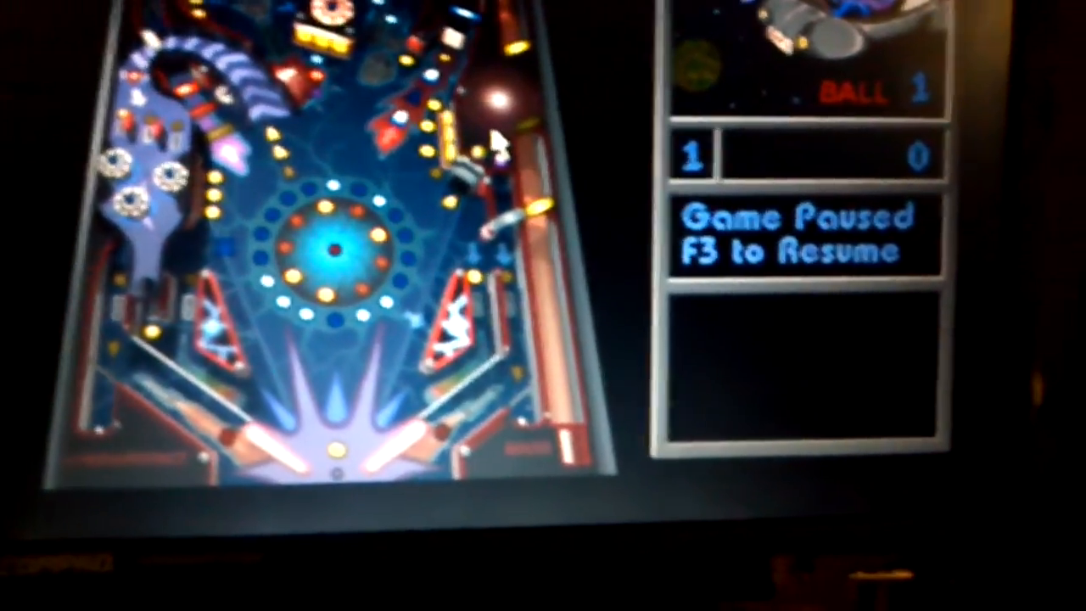
pyautogui.press('f3')
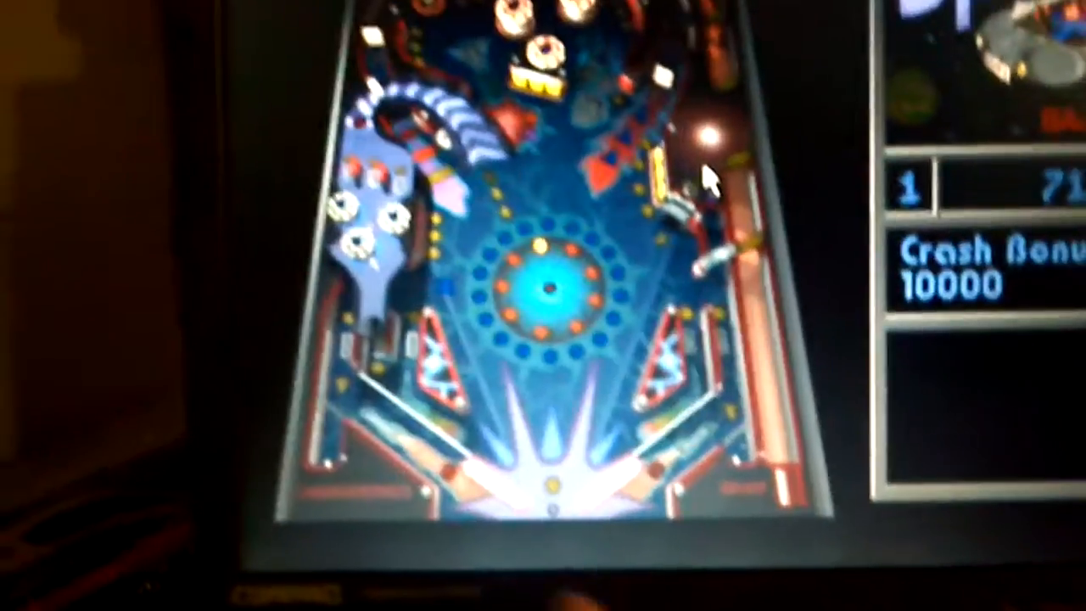
pyautogui.click(82, 500)
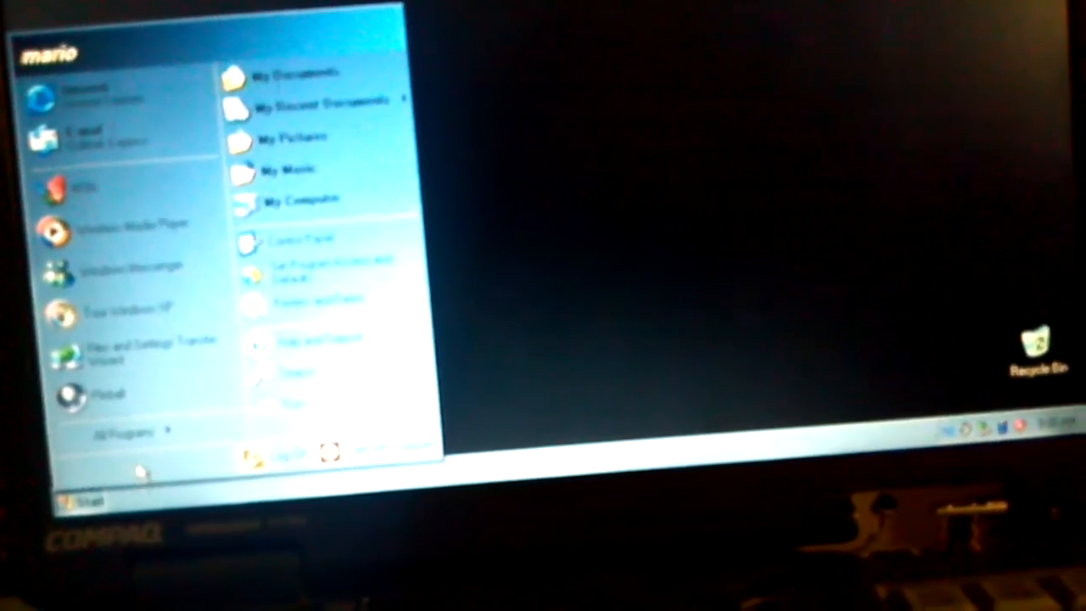